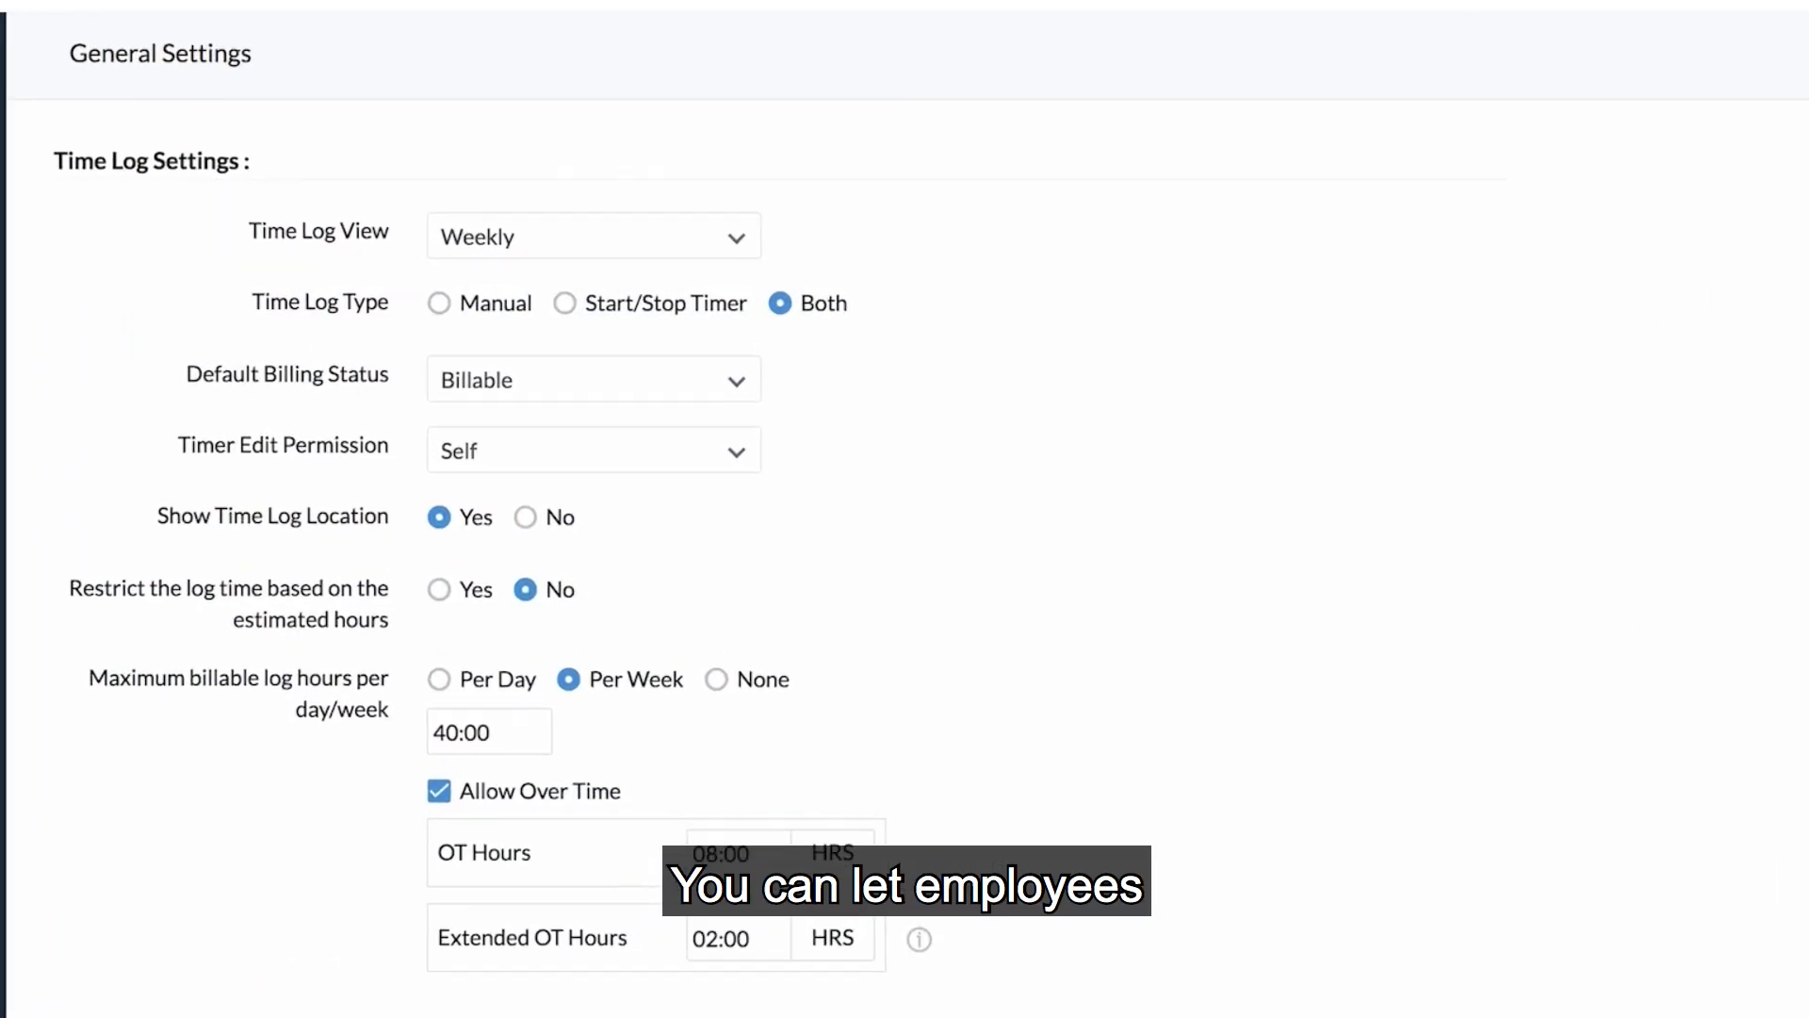
# Set the time log type to Start/Stop Timer and scroll to the Push Timer Entries to Attendance option
pyautogui.click(588, 235)
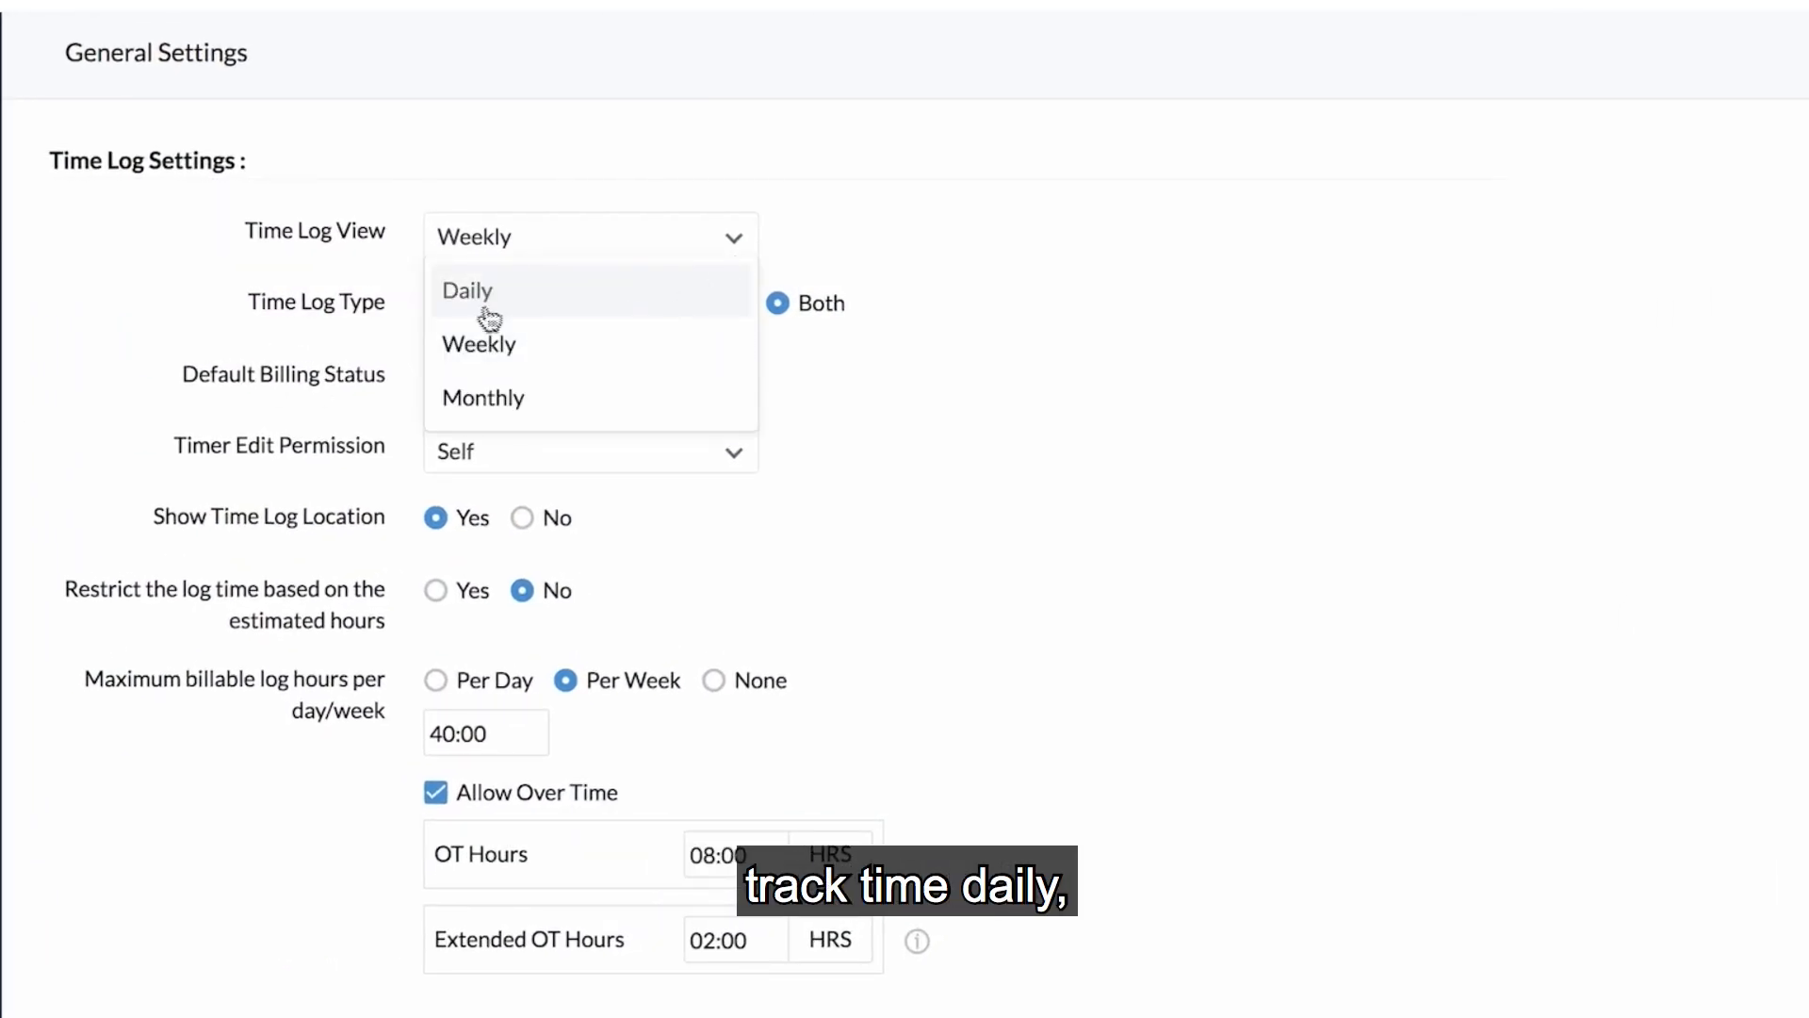
pyautogui.moveTo(483, 396)
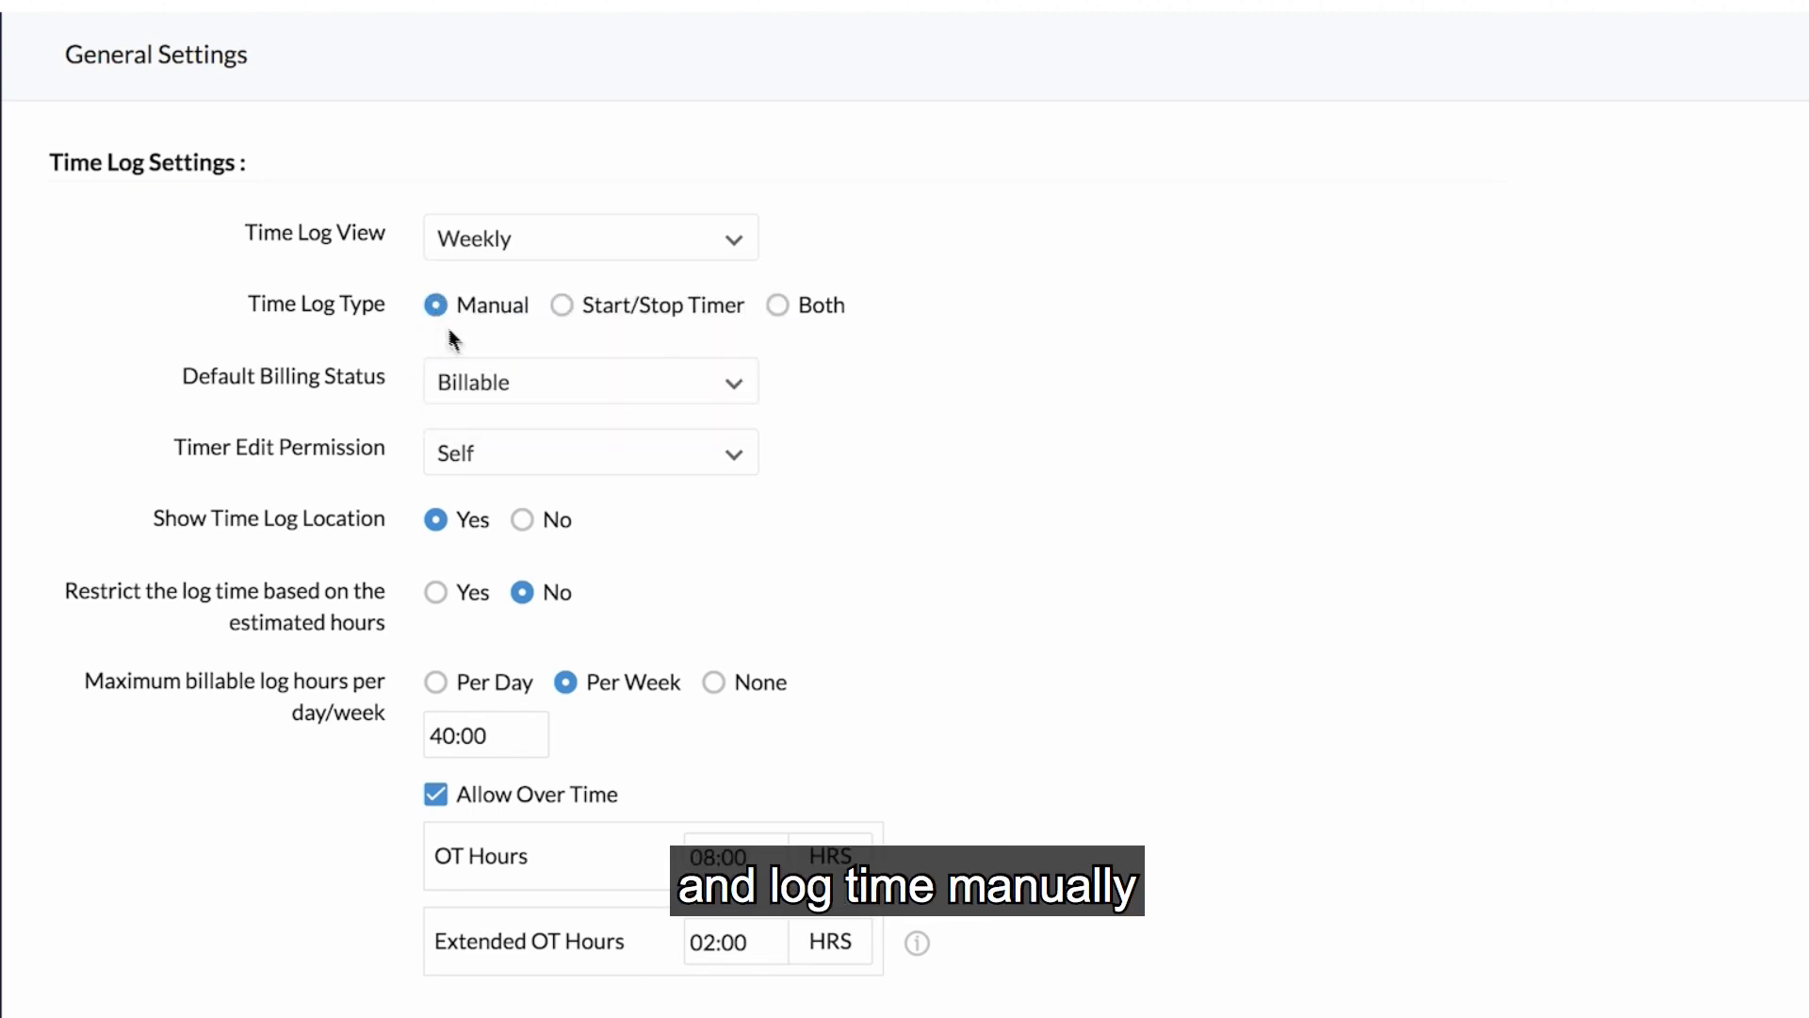
pyautogui.click(564, 305)
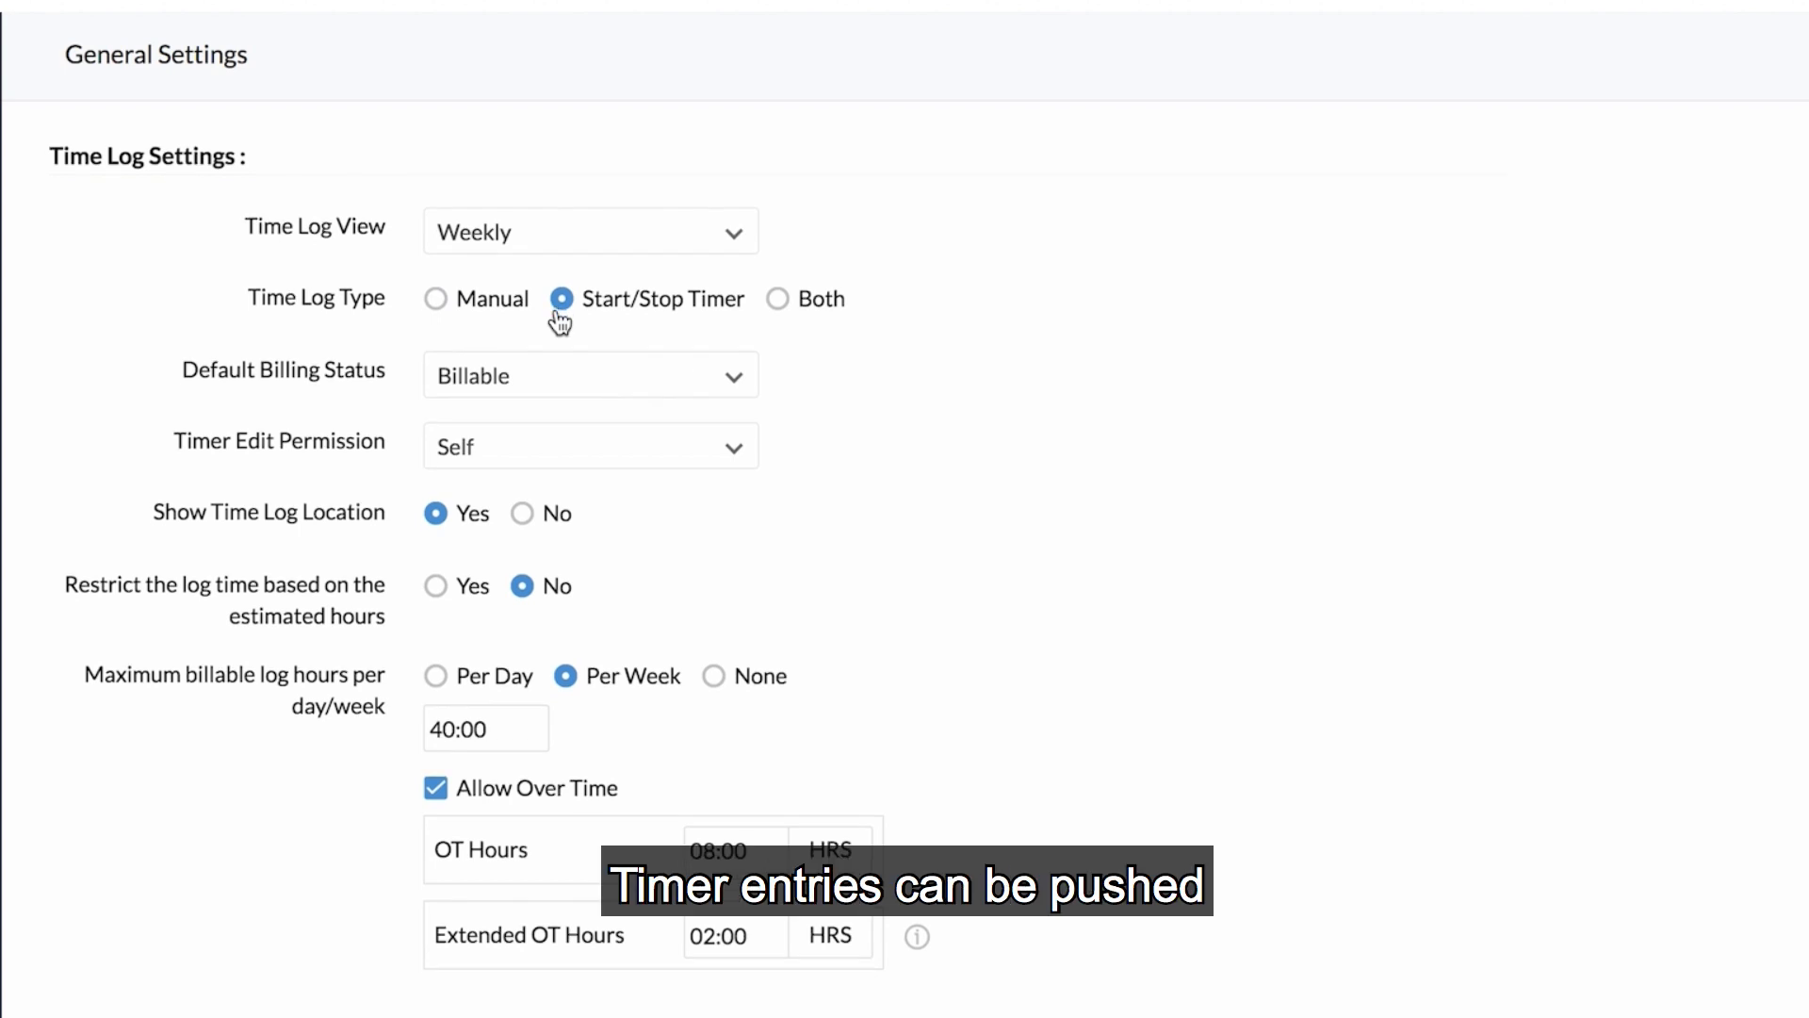
pyautogui.scroll(-3)
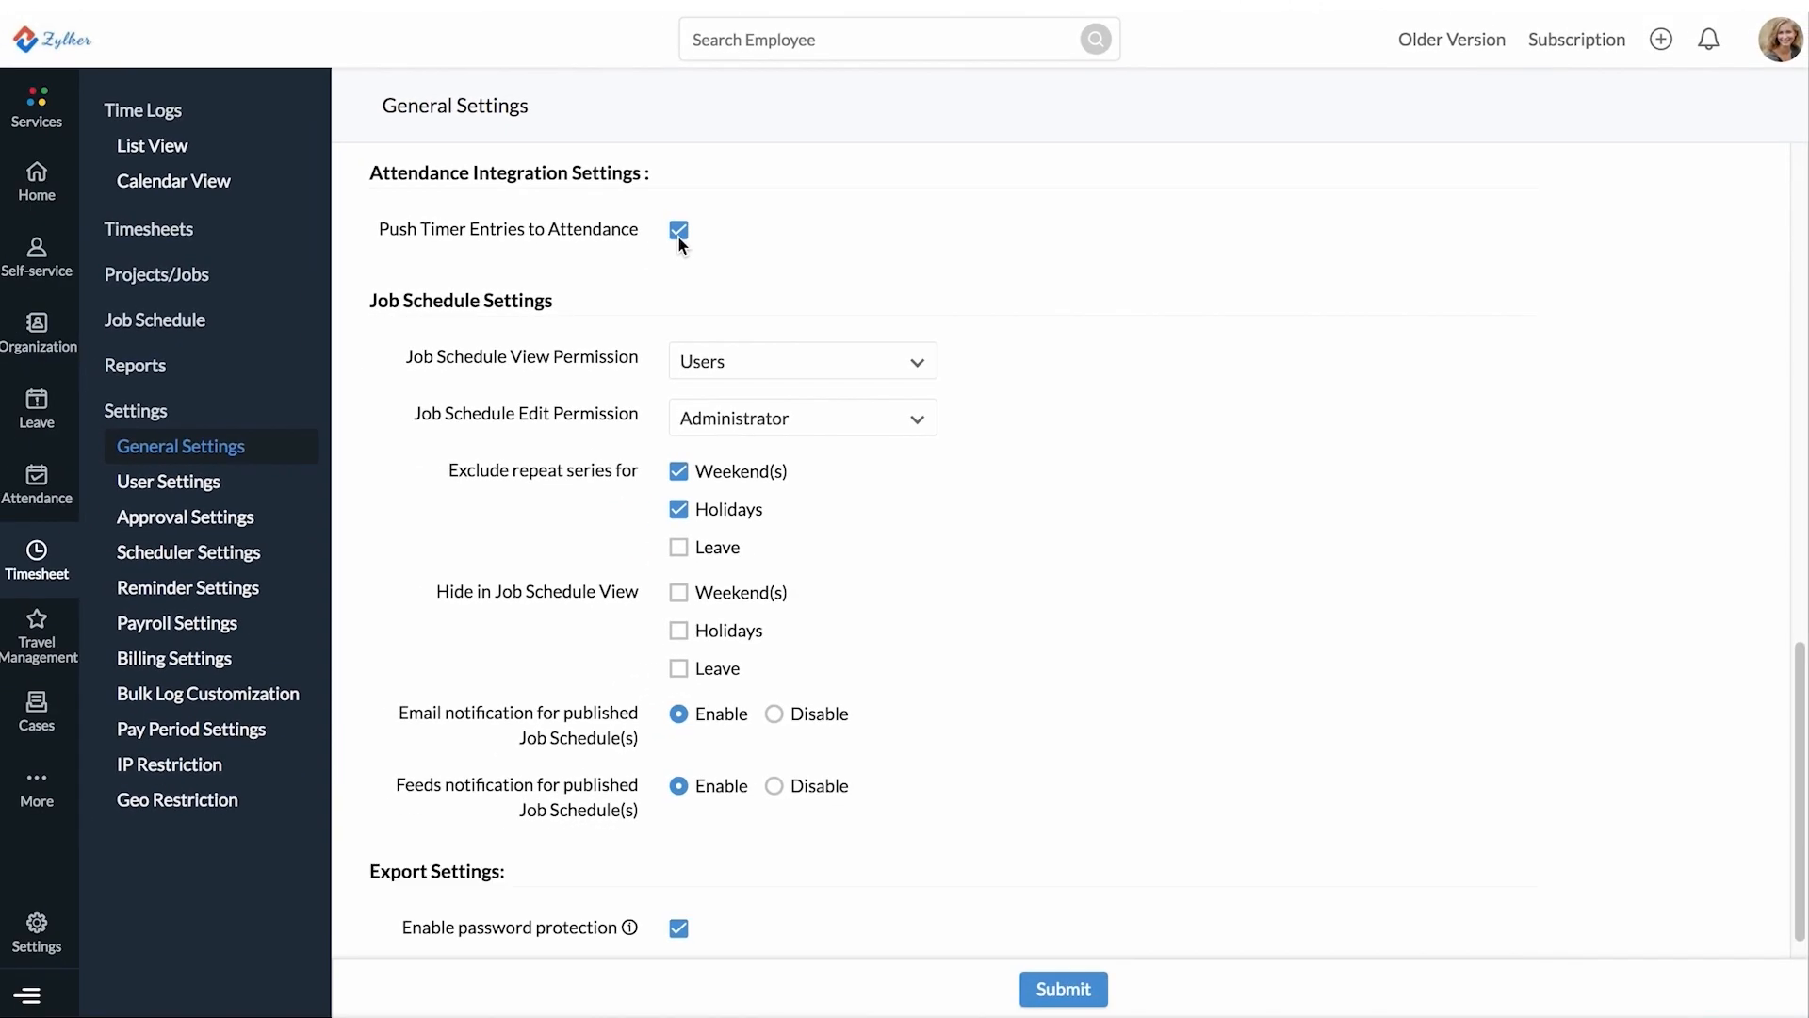
# Start a new project from the Projects list, then expand Al Dasca to show its jobs
pyautogui.click(149, 345)
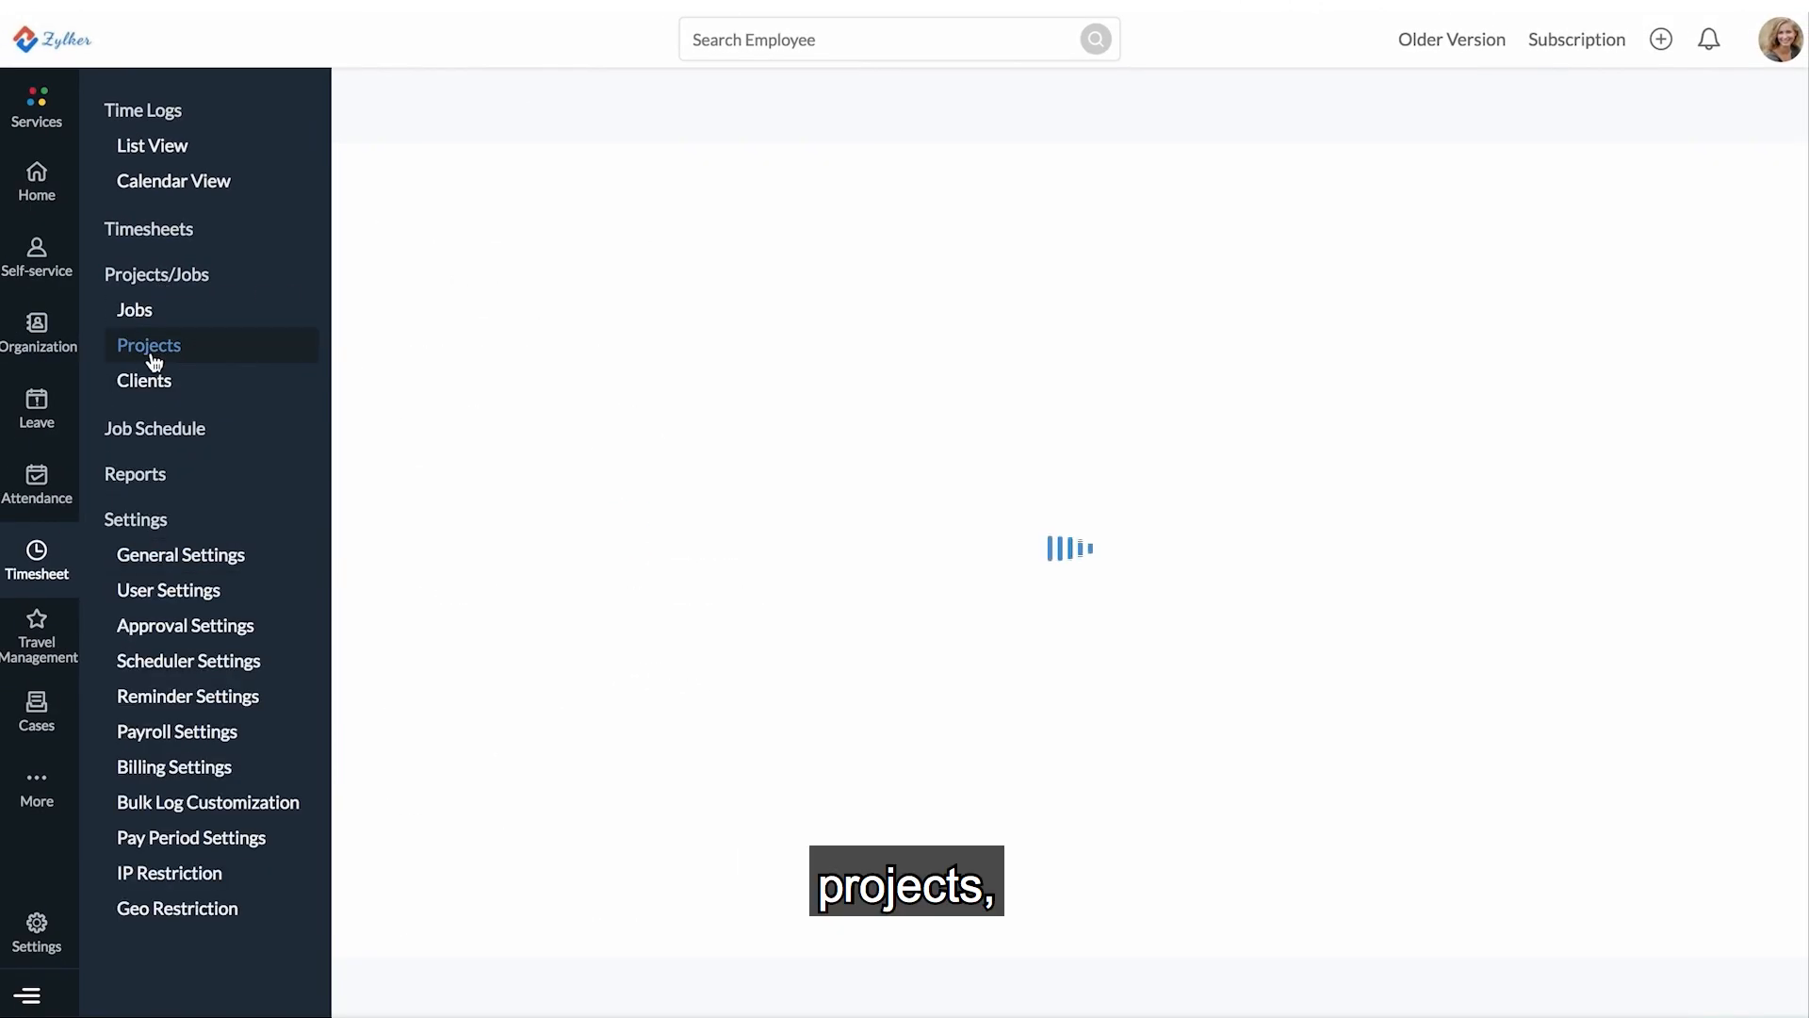
pyautogui.click(148, 345)
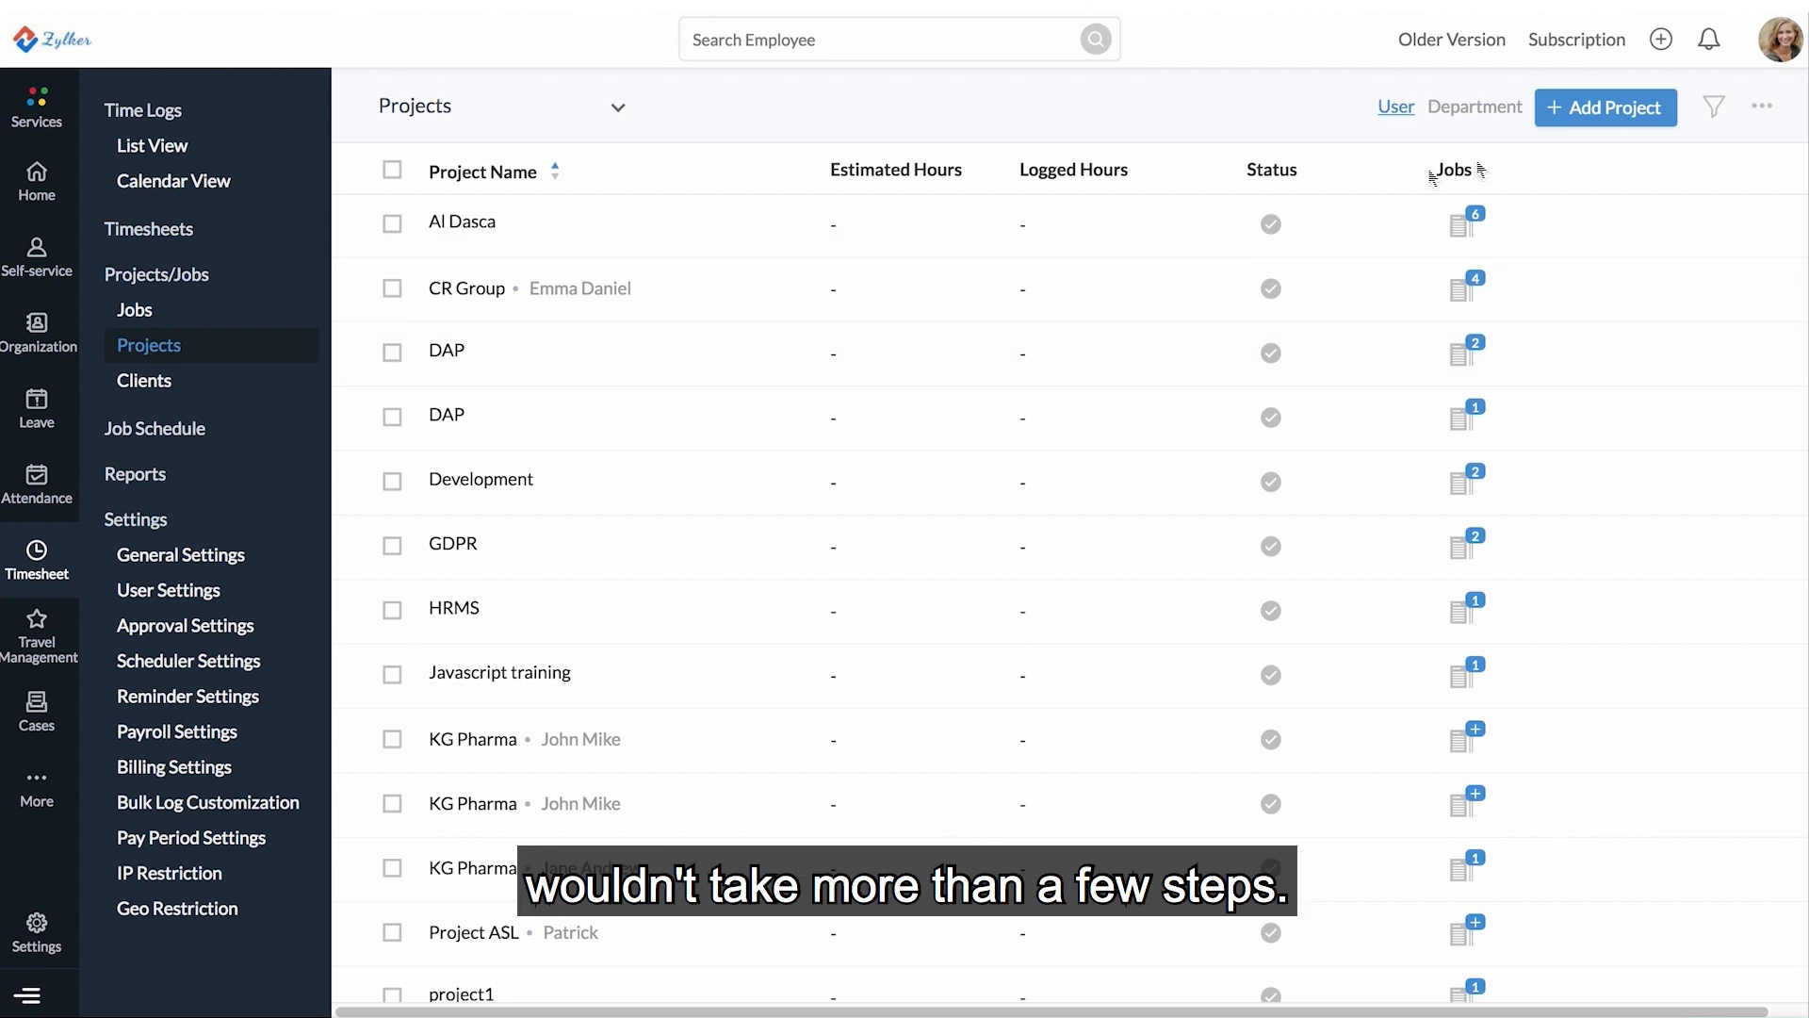
pyautogui.click(1605, 107)
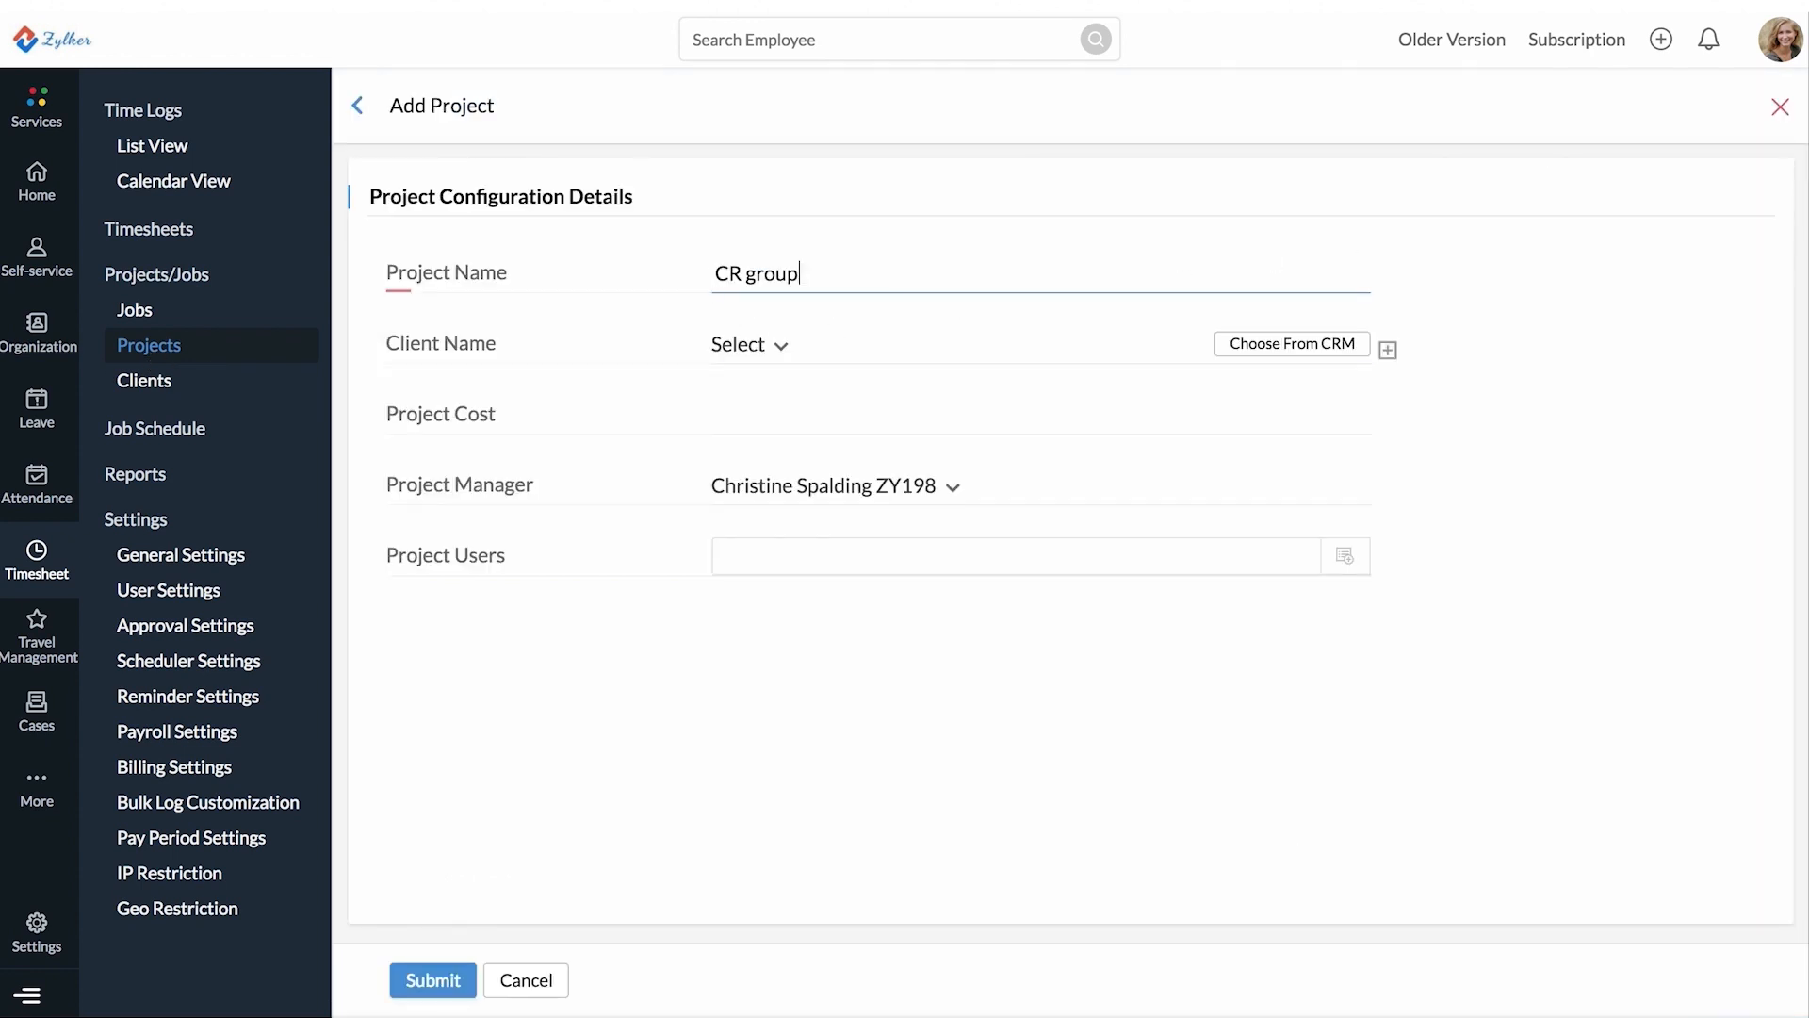
pyautogui.click(747, 344)
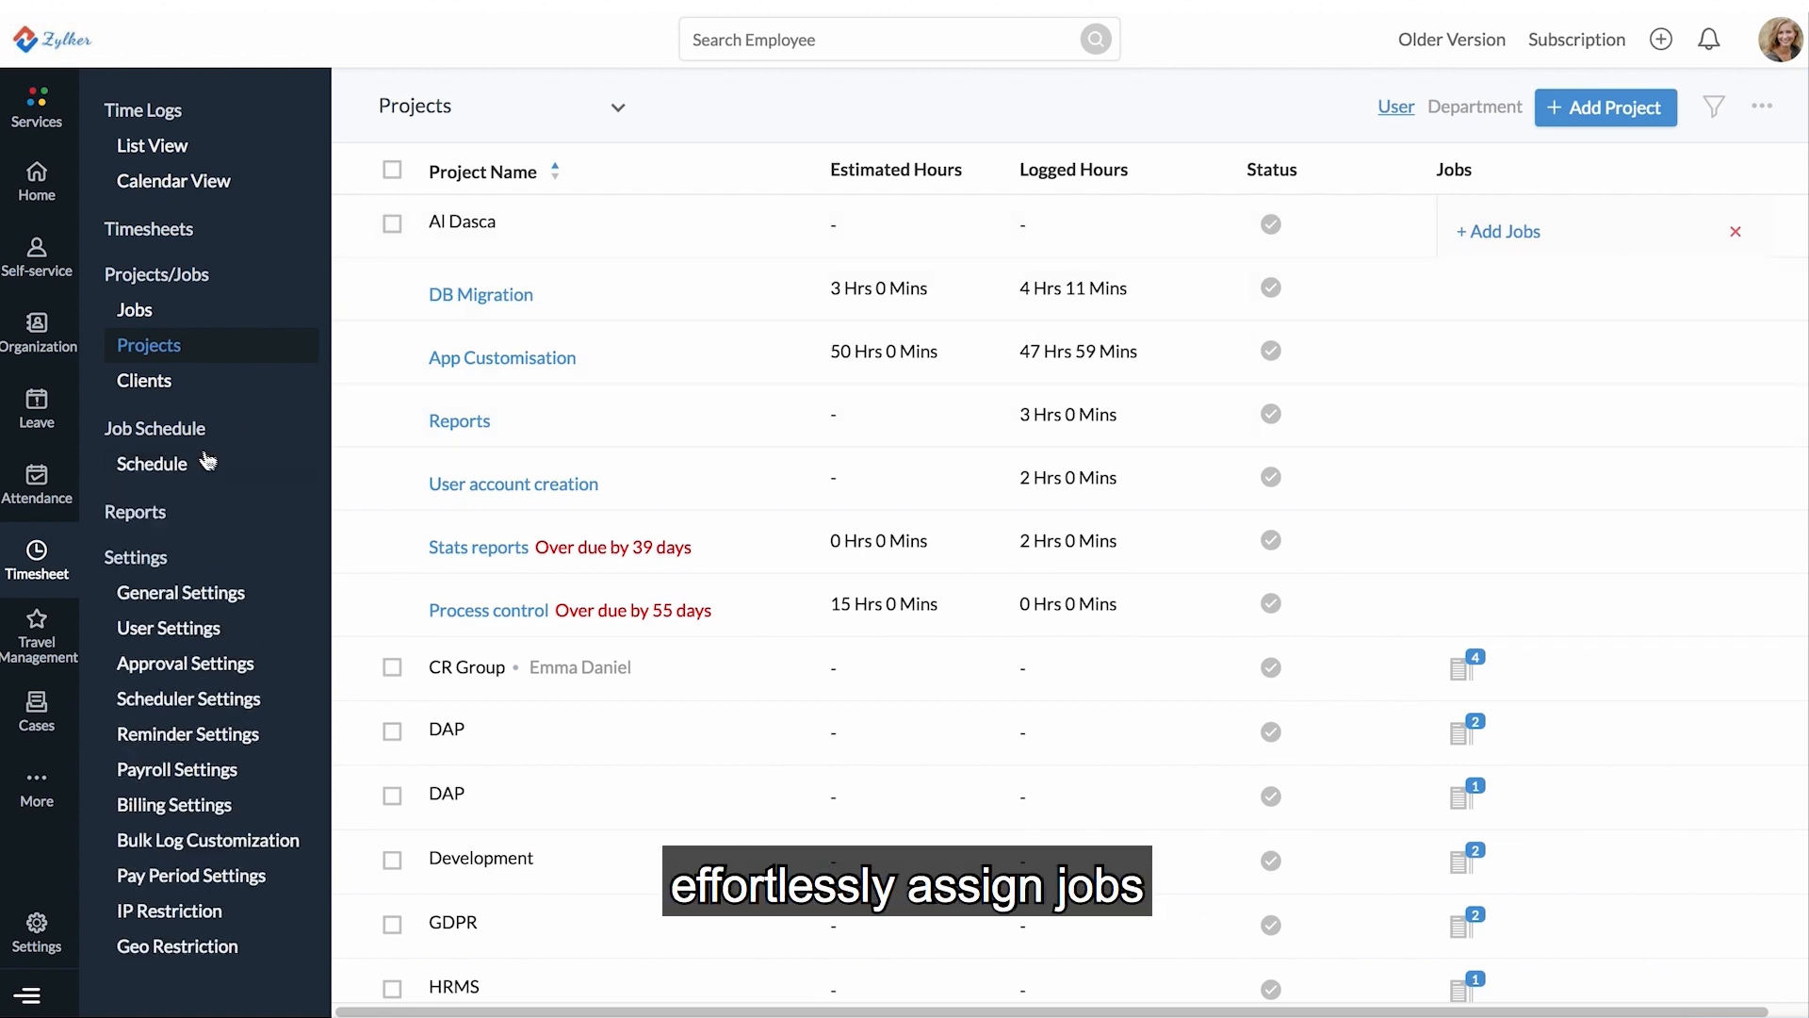
# Open the weekly Job Schedule, pick CR Group as the project, and view its jobs
pyautogui.click(153, 464)
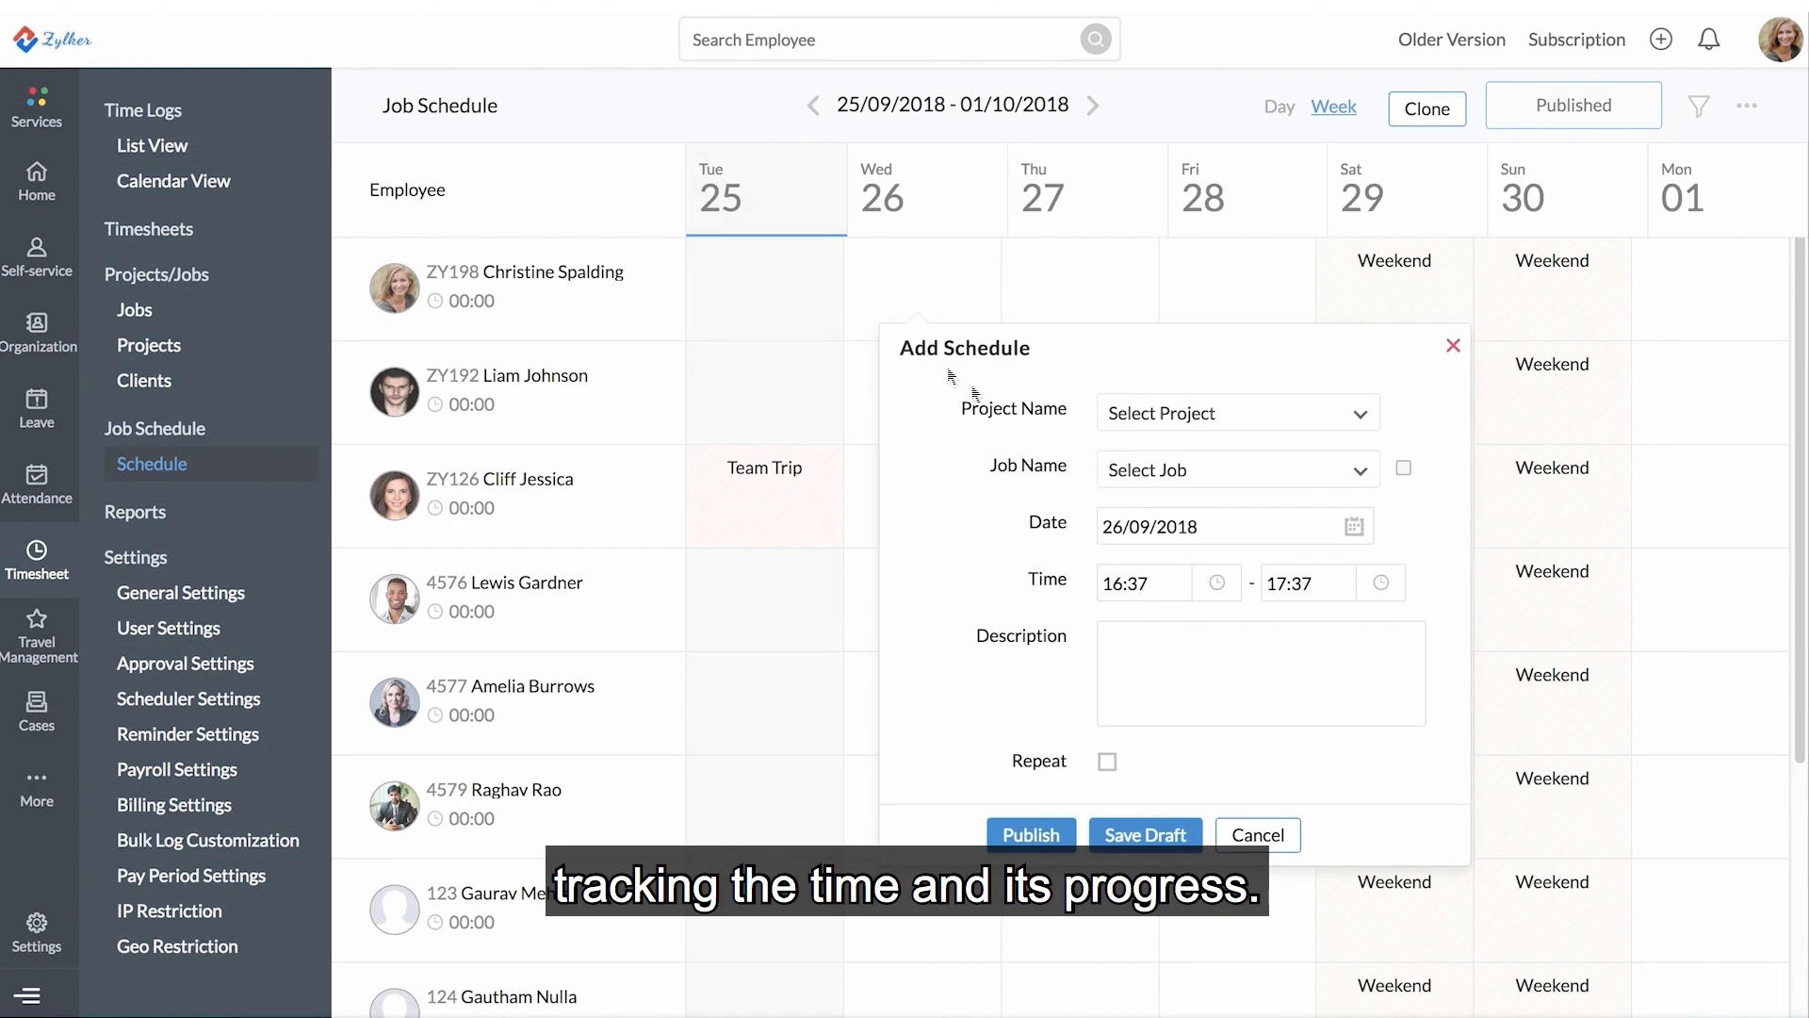
pyautogui.click(1234, 412)
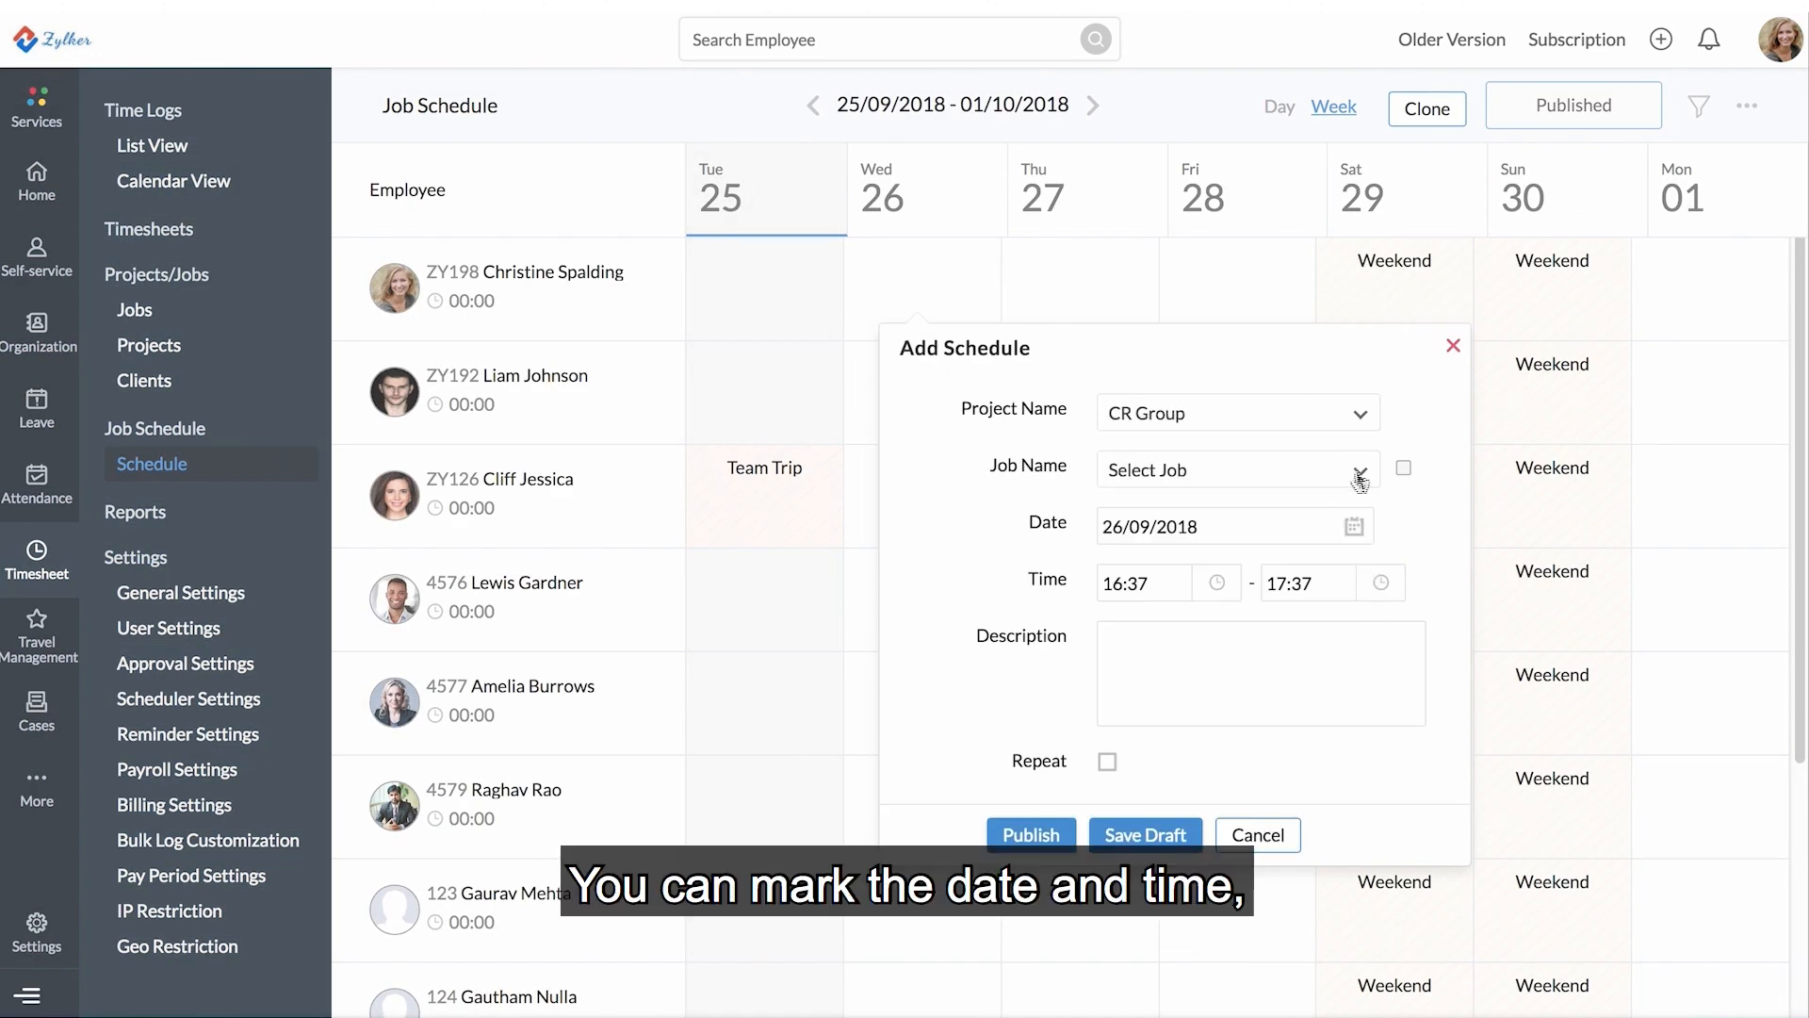
pyautogui.click(1235, 469)
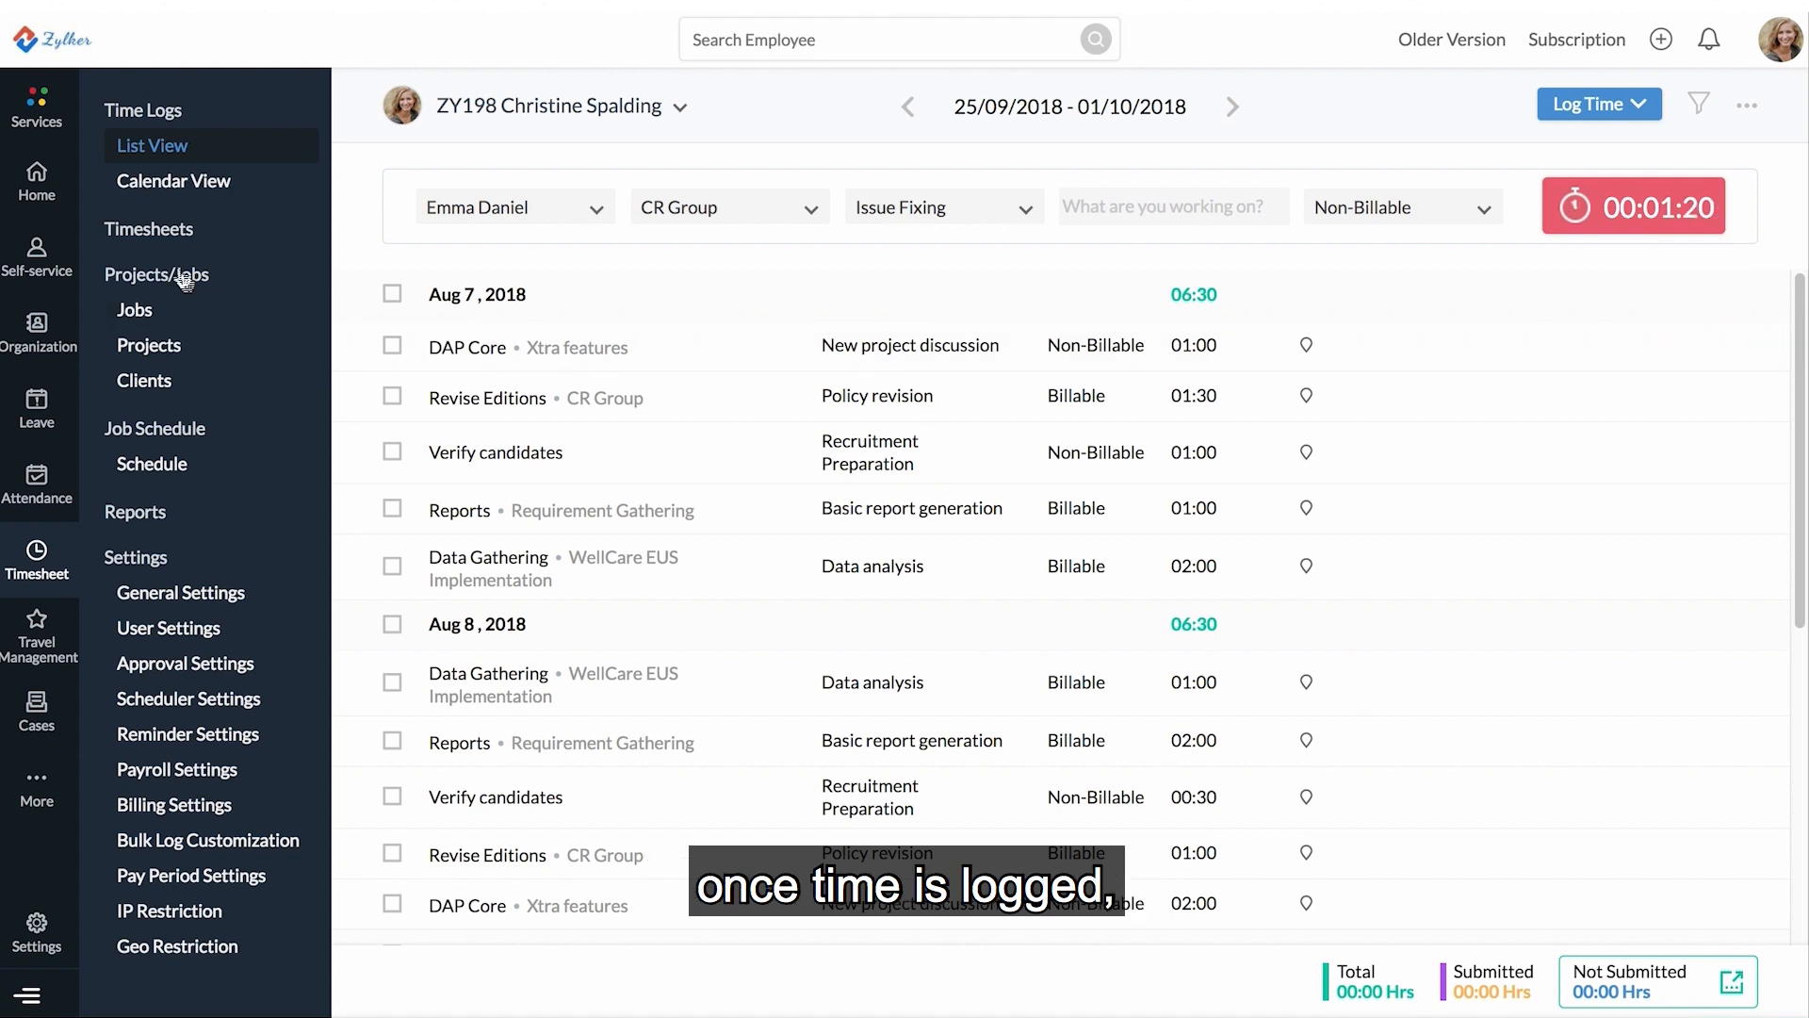
# Review the 01-Jan-2018 to 15-Jan-2018 timesheet totalling 900.00 USD billable, then close it
pyautogui.click(148, 228)
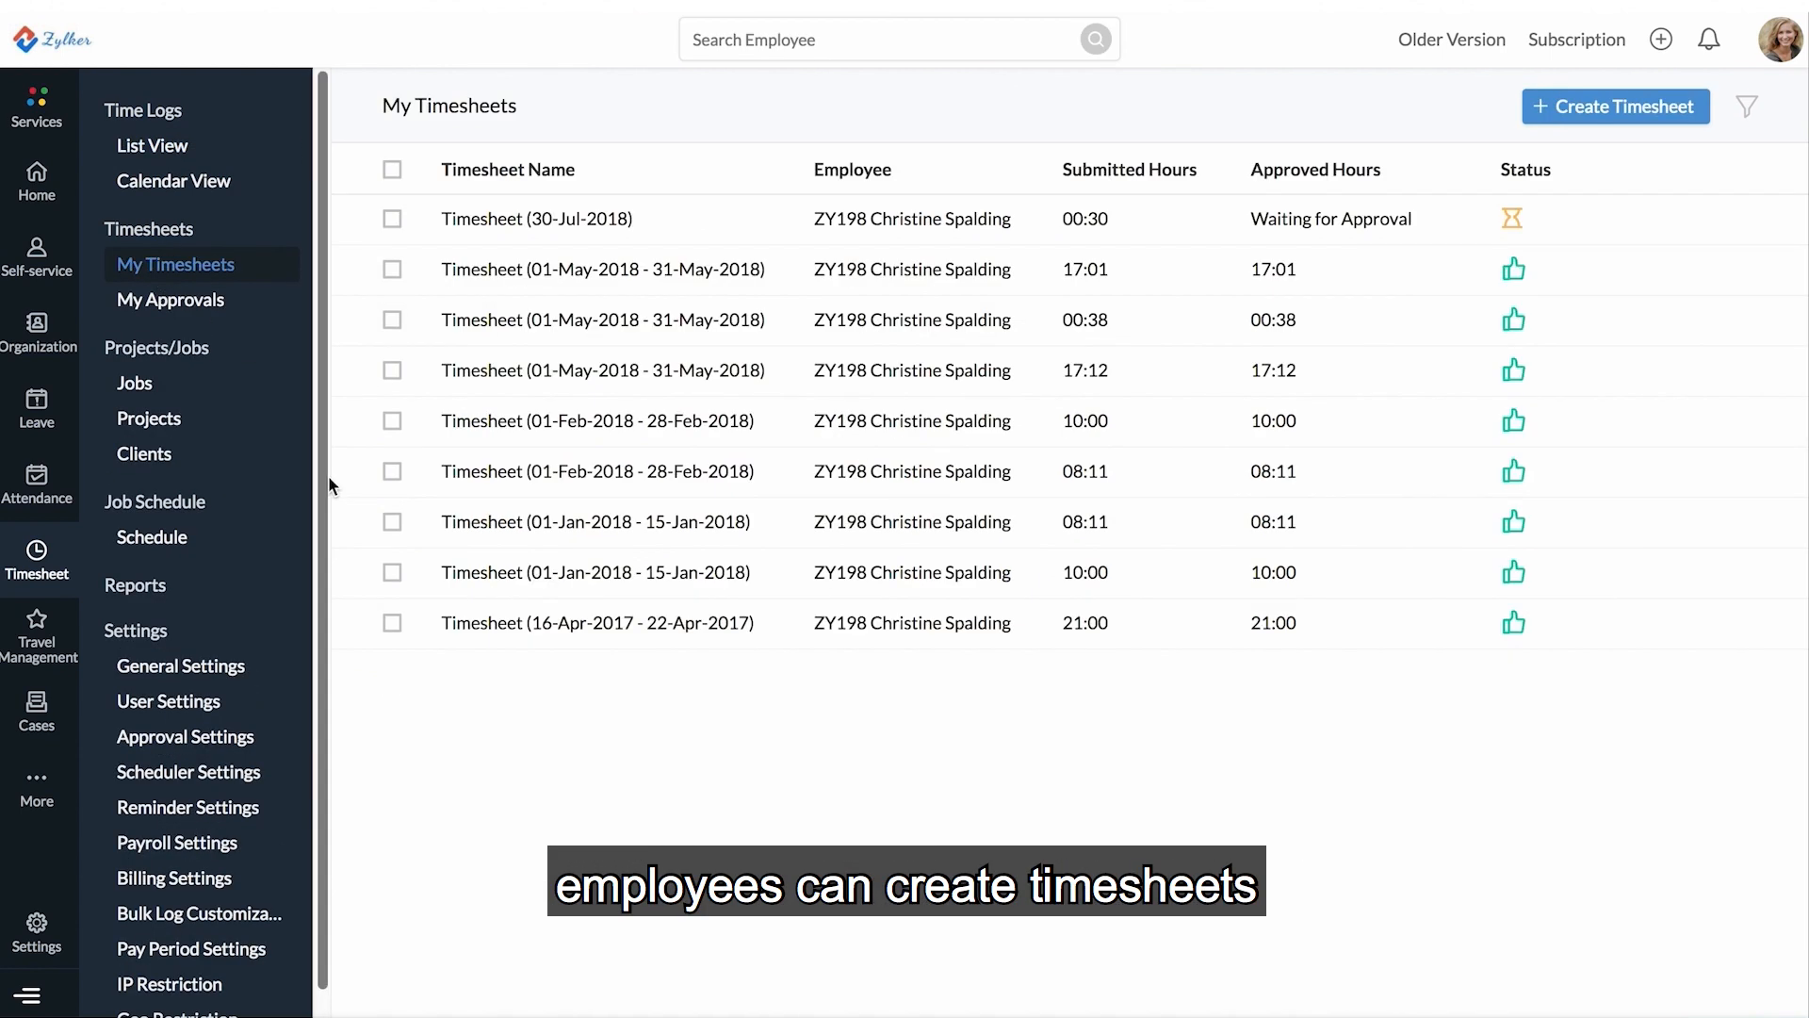
pyautogui.click(595, 521)
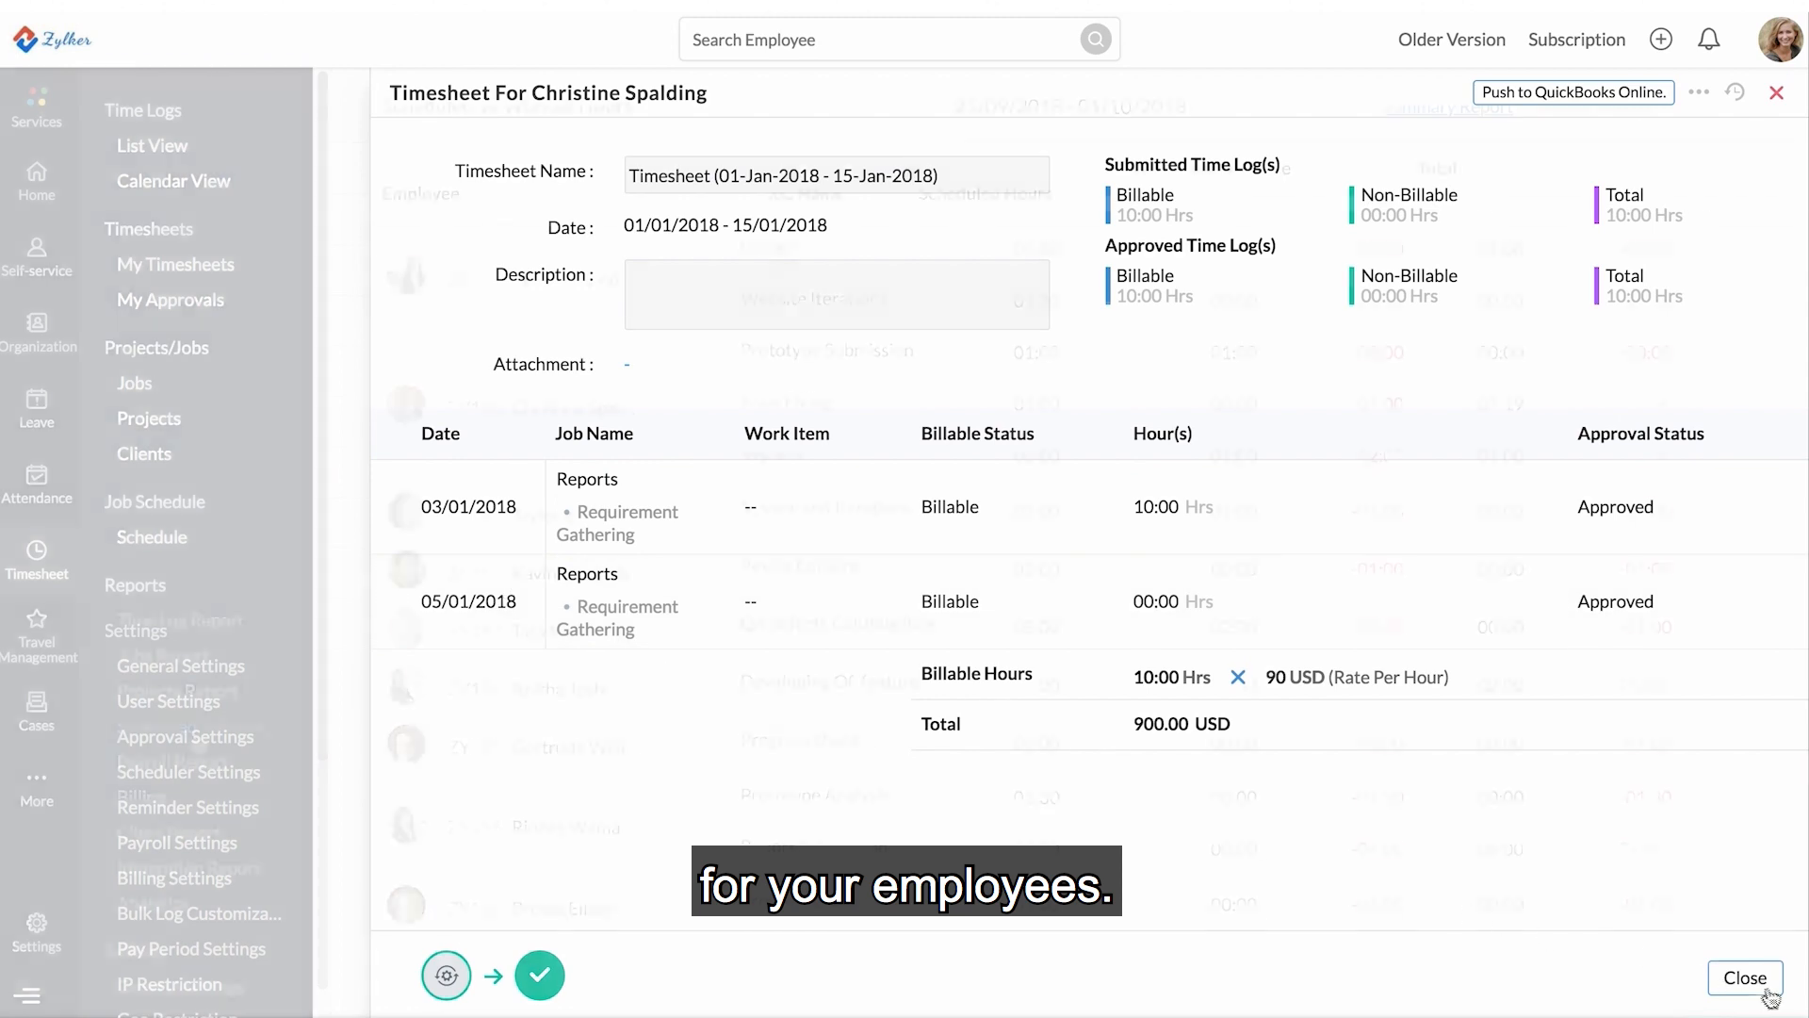
pyautogui.click(197, 725)
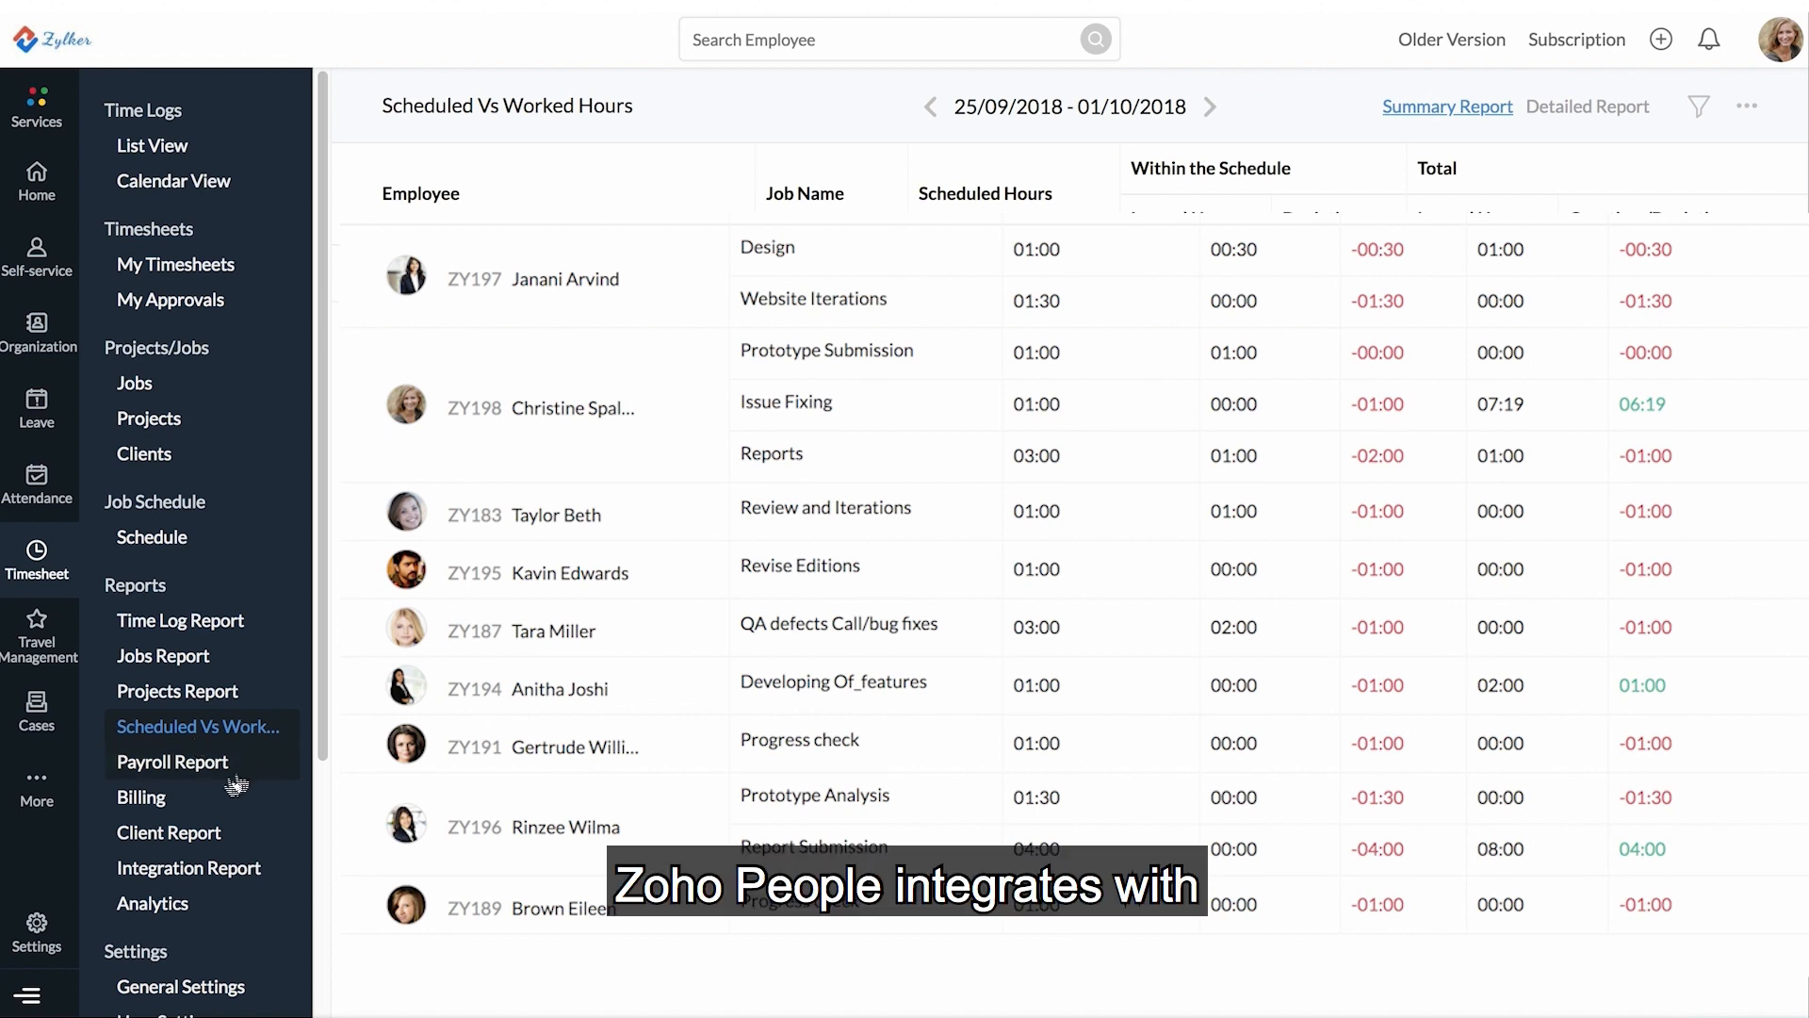
# View the Billing Report, then the Payroll Report with billable and overtime hours per employee
pyautogui.click(140, 797)
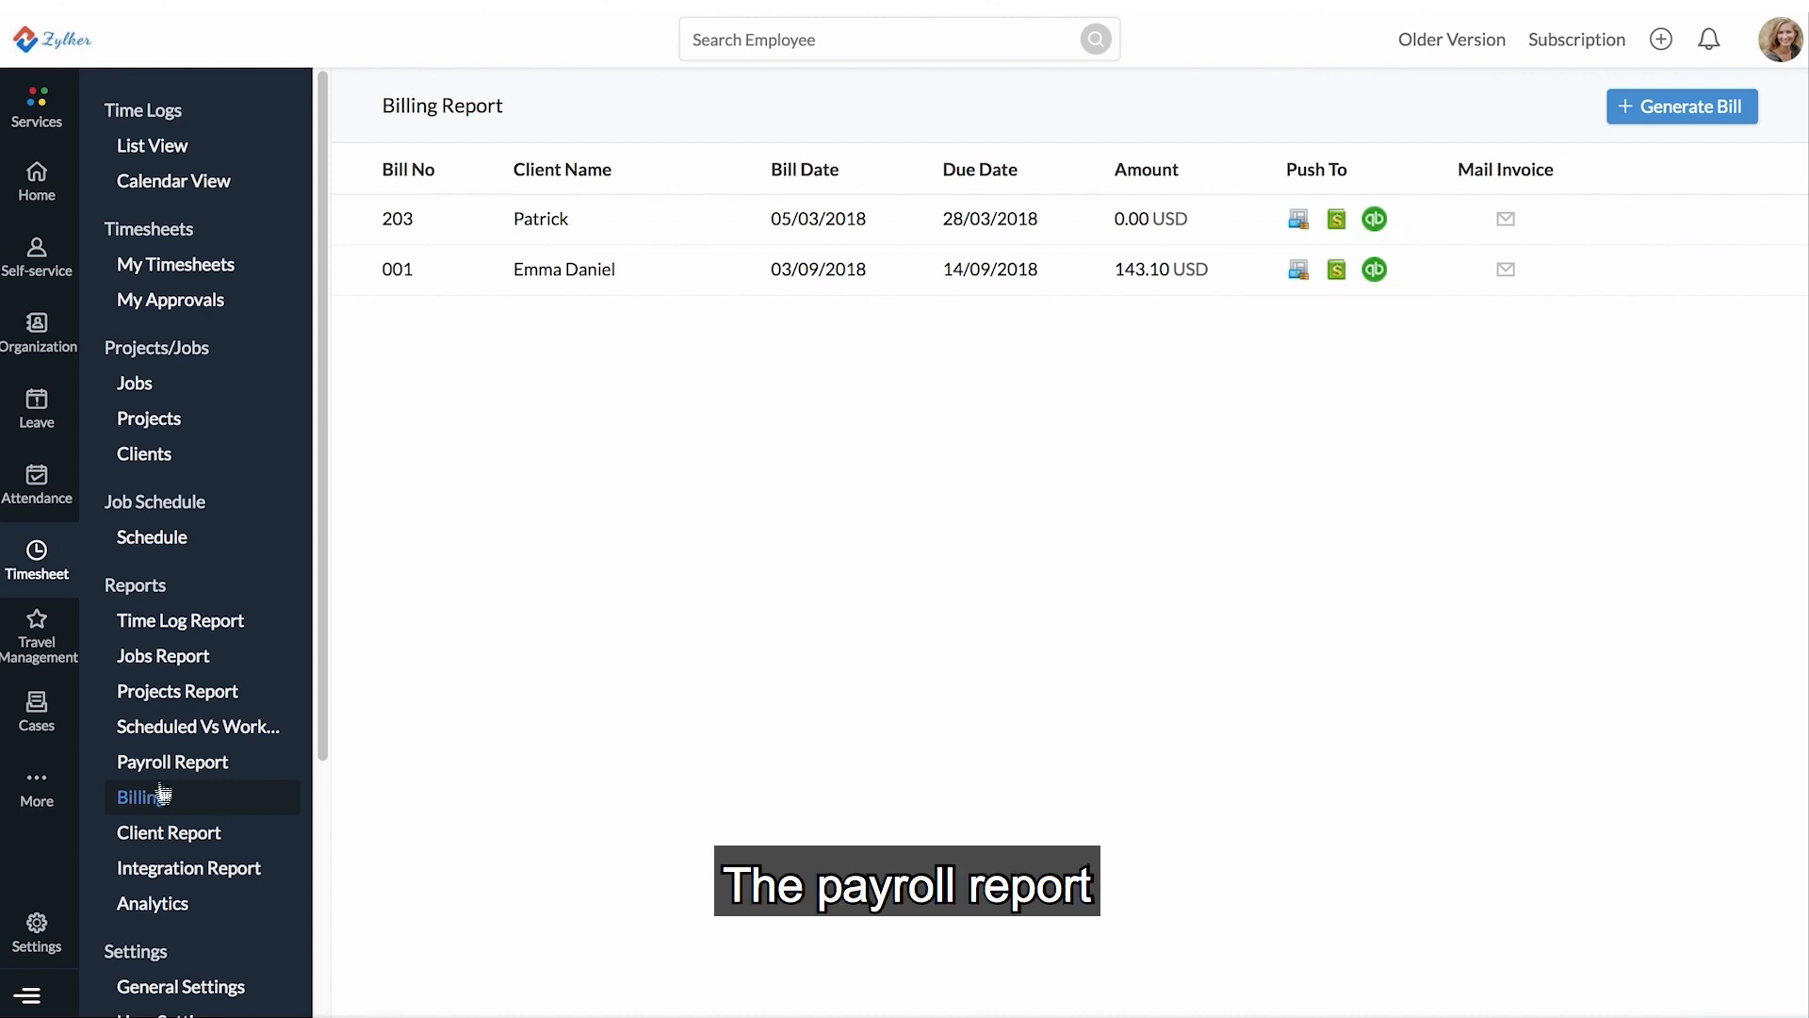
pyautogui.click(174, 762)
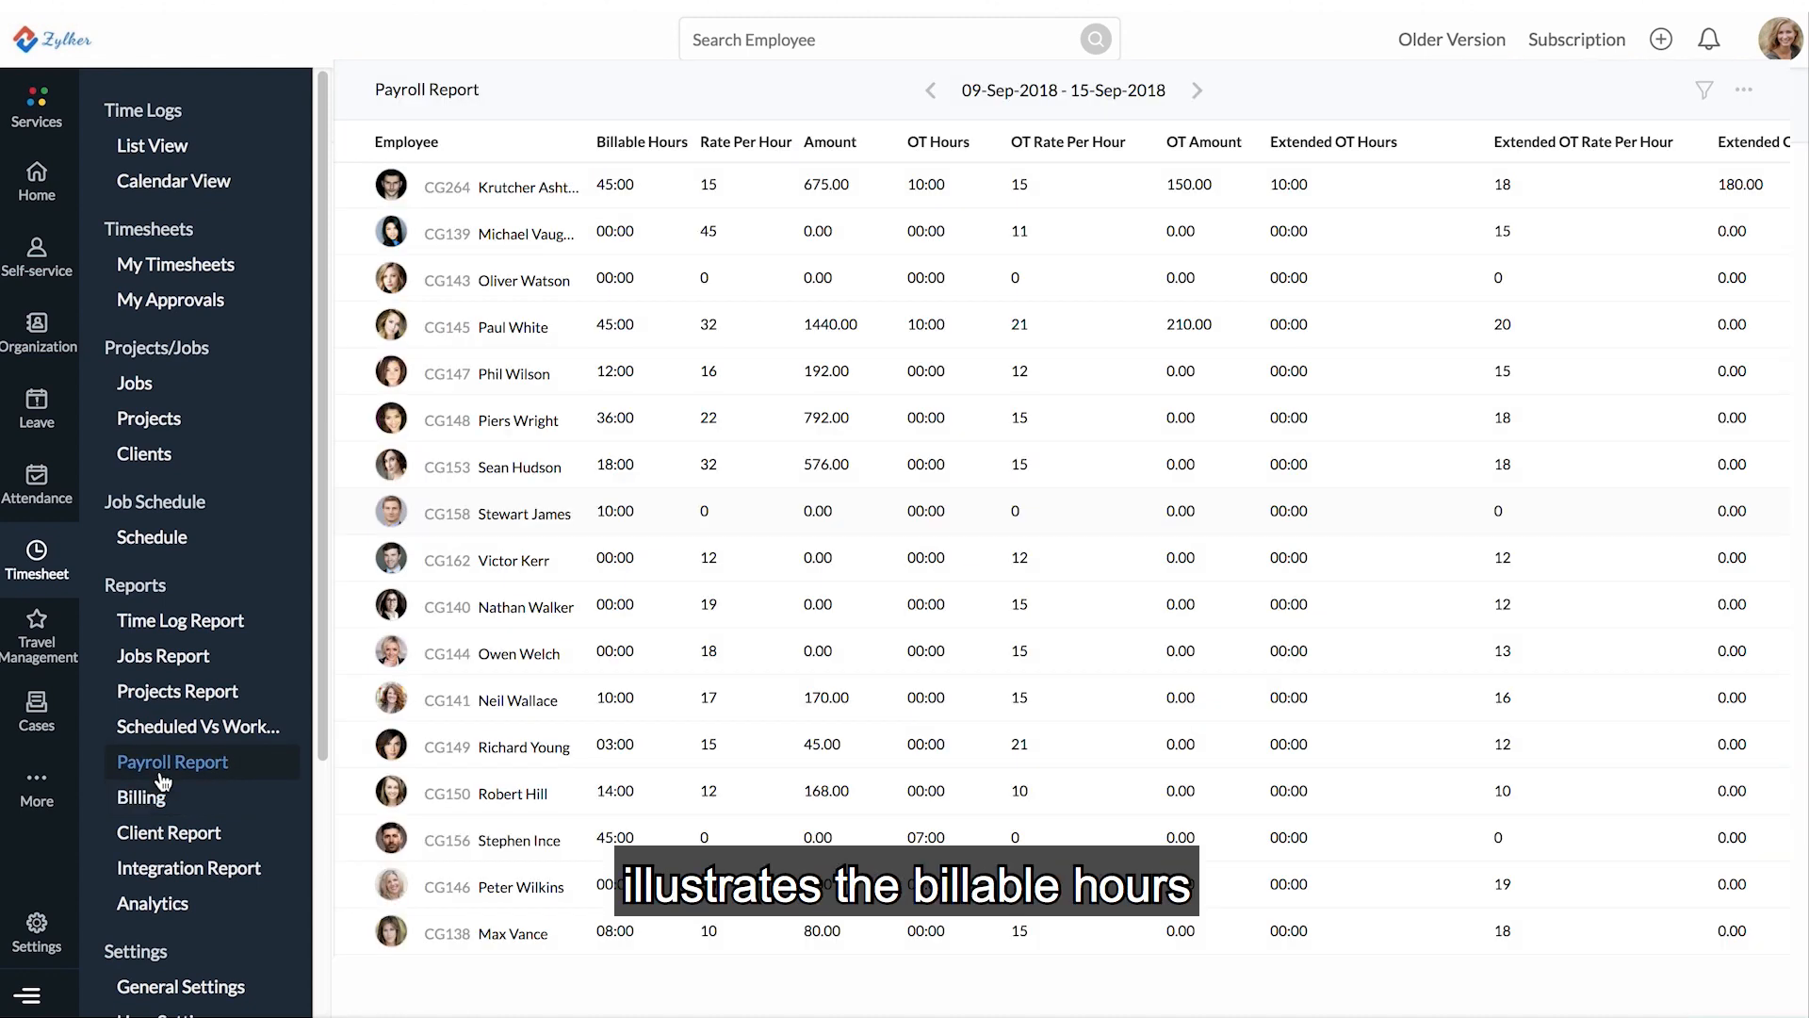